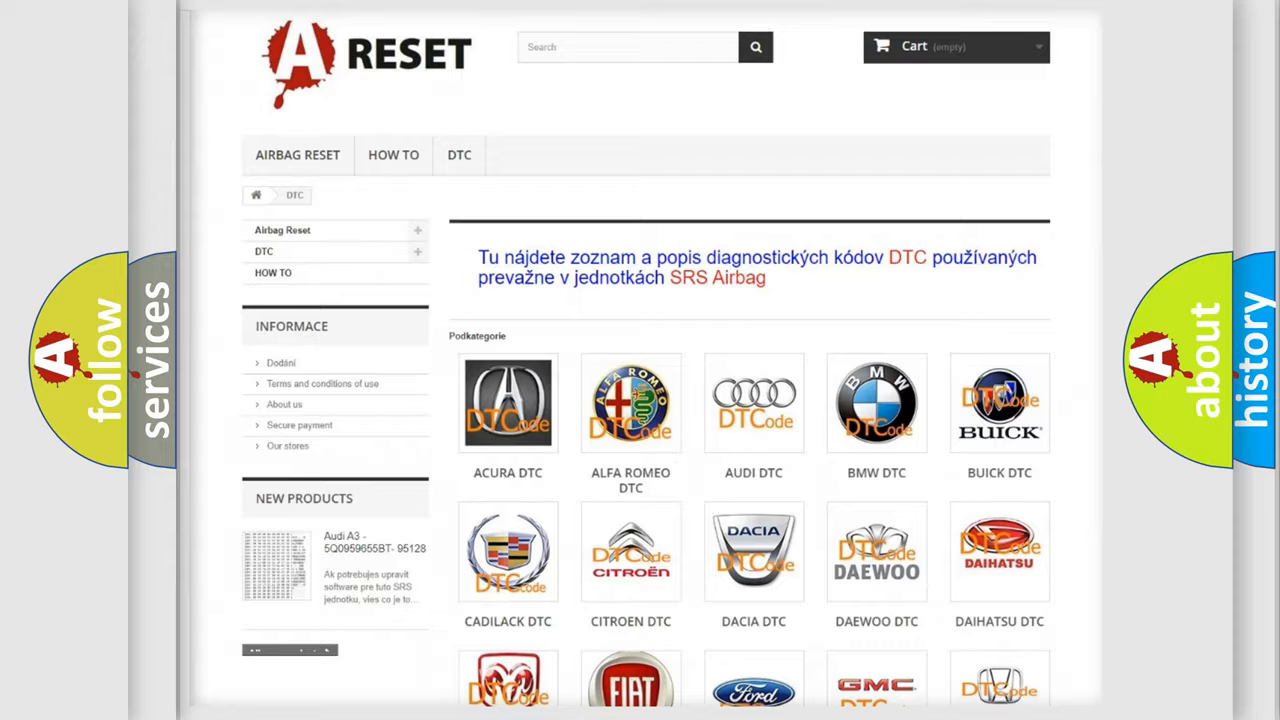
Step: Scroll the DTC brand list down until the Toyota DTC tile appears
{"action": "scroll", "scroll_direction": "down", "scroll_amount": 3}
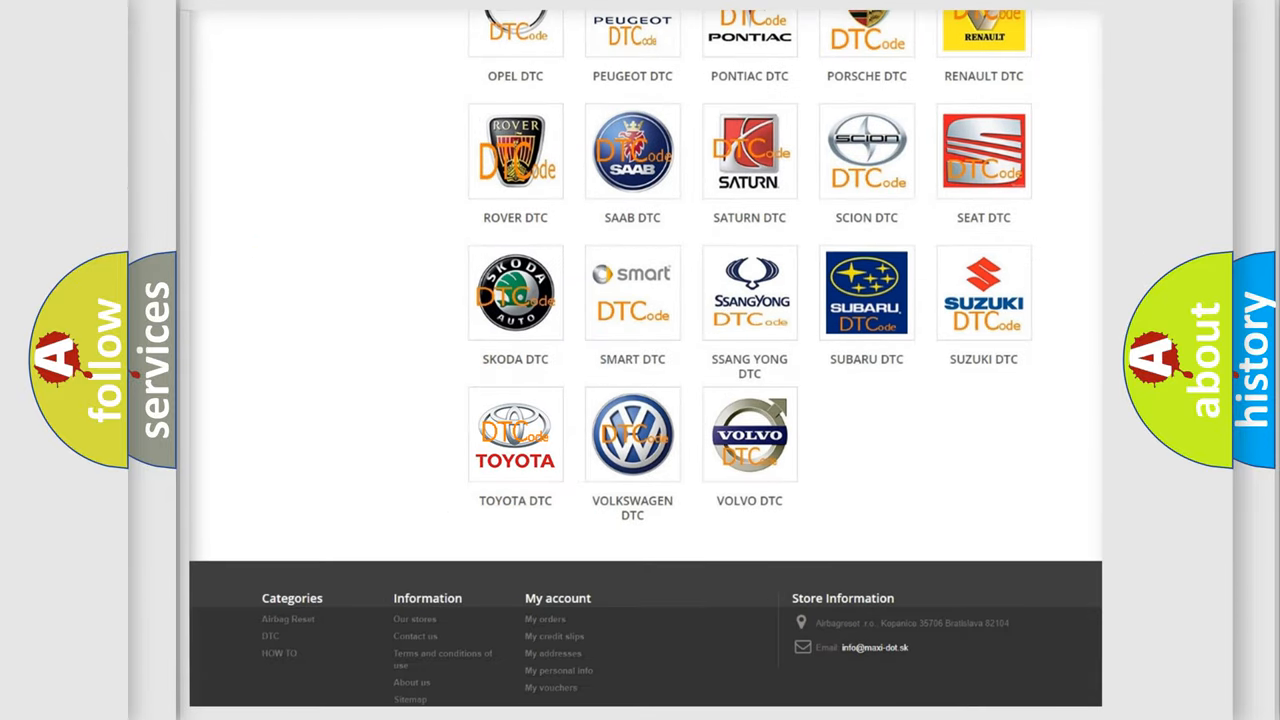
Step: Open Toyota DTC and scroll through its fault codes like B0001:11, then back up
{"action": "left_click", "coordinate": [515, 434]}
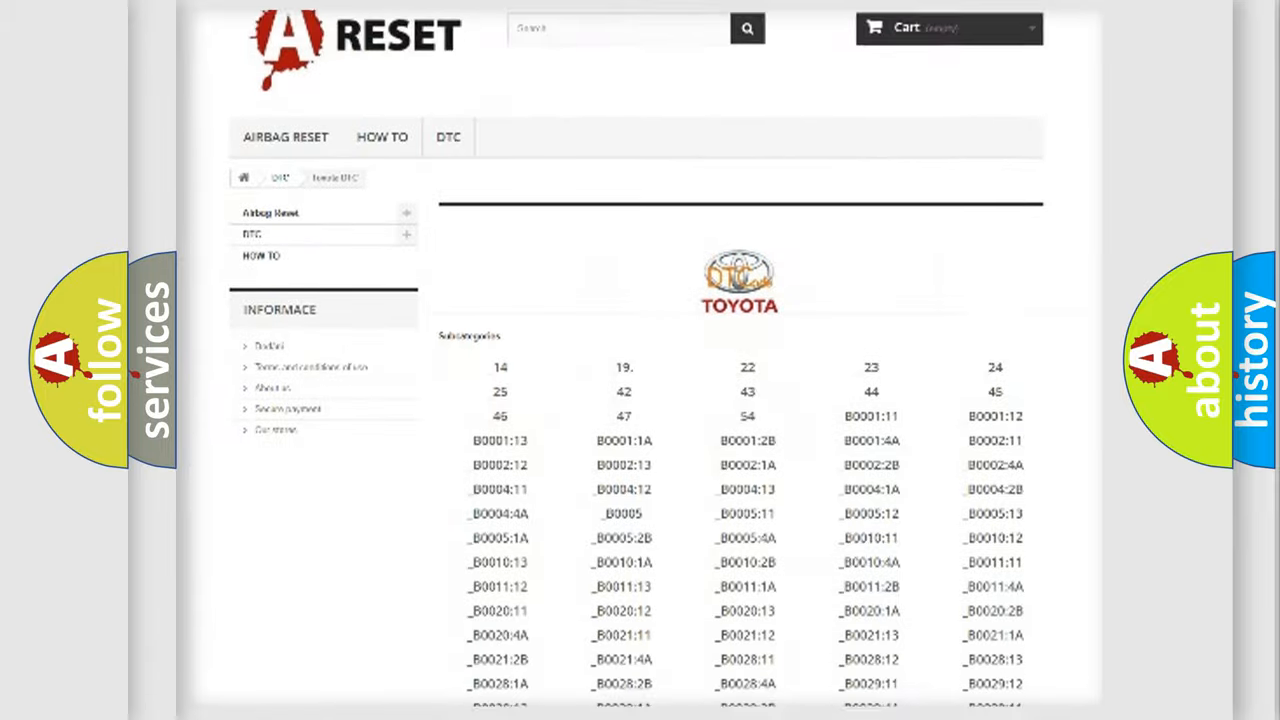
{"action": "scroll", "scroll_direction": "down", "scroll_amount": 3}
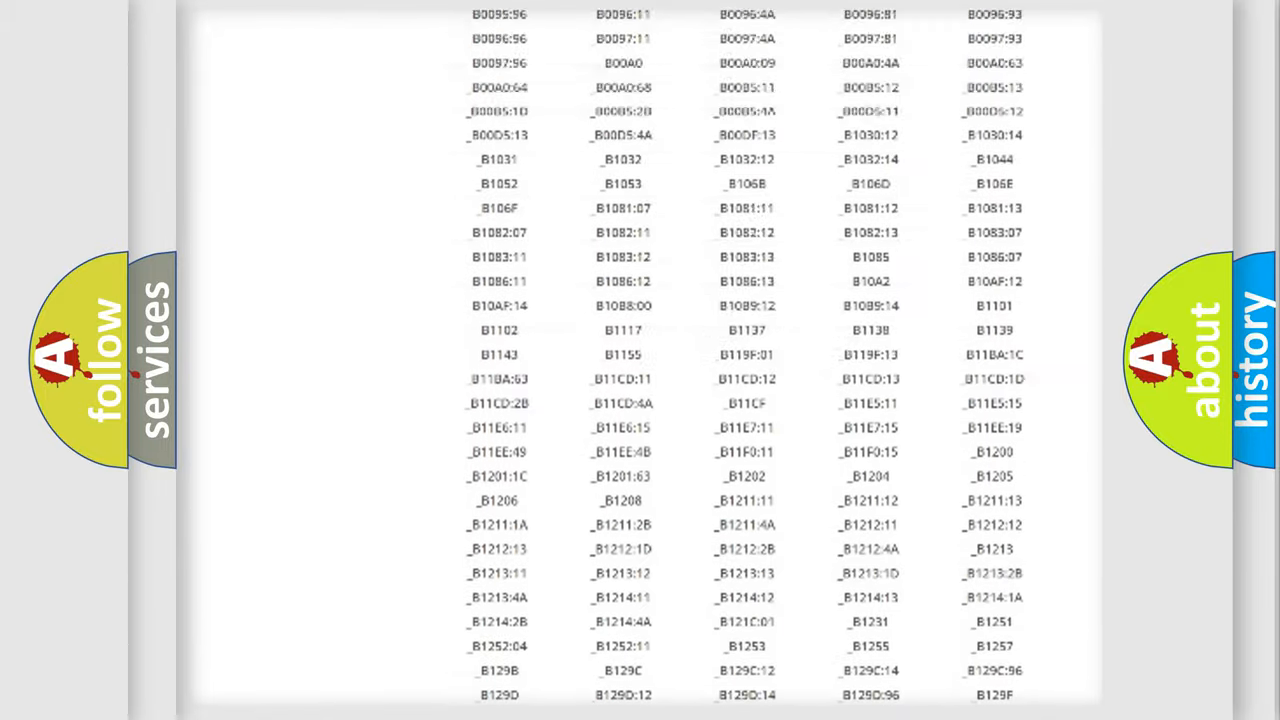
{"action": "scroll", "scroll_direction": "up", "scroll_amount": 3}
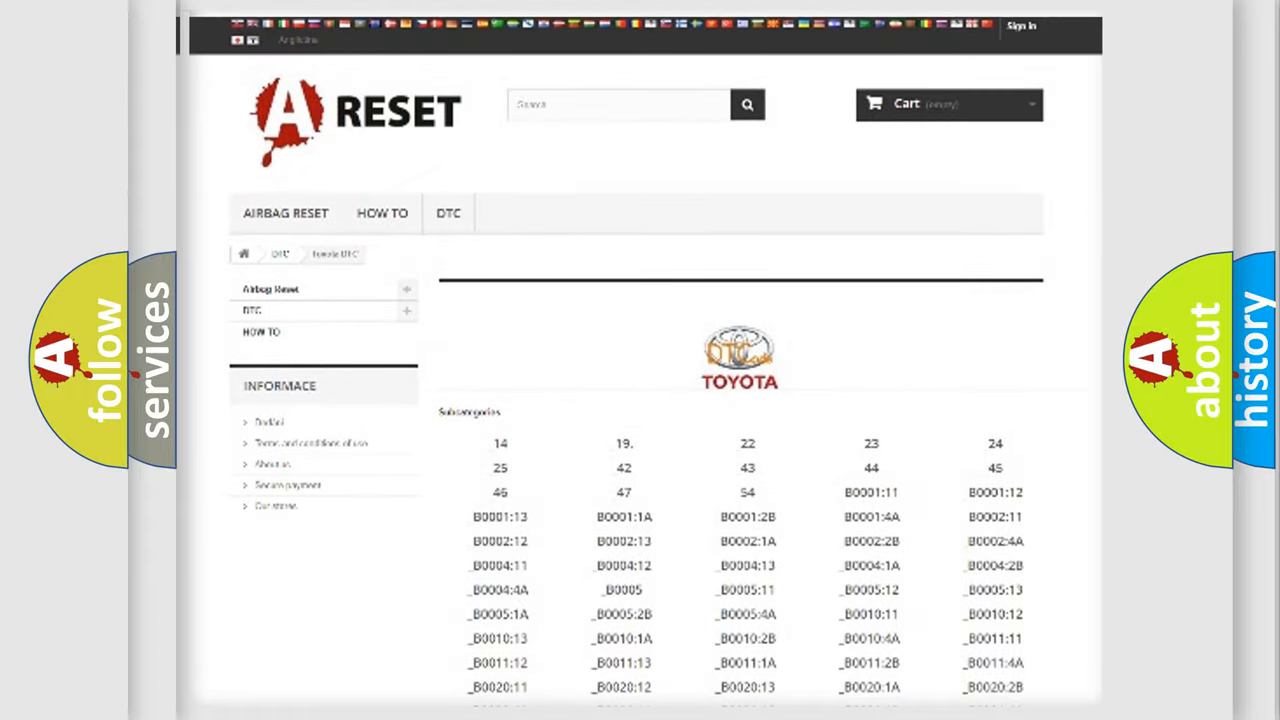